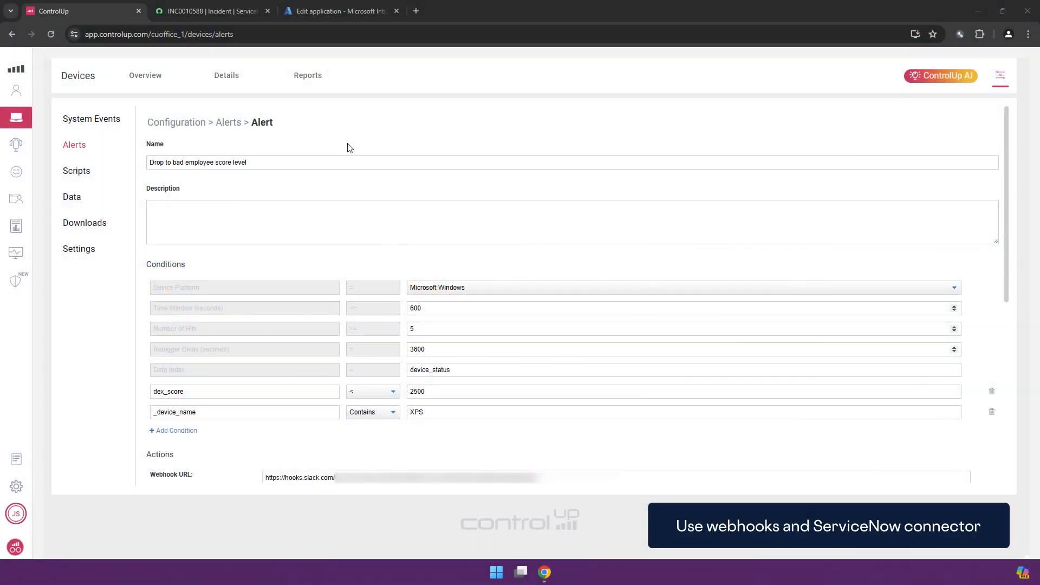
mouse_move(312, 158)
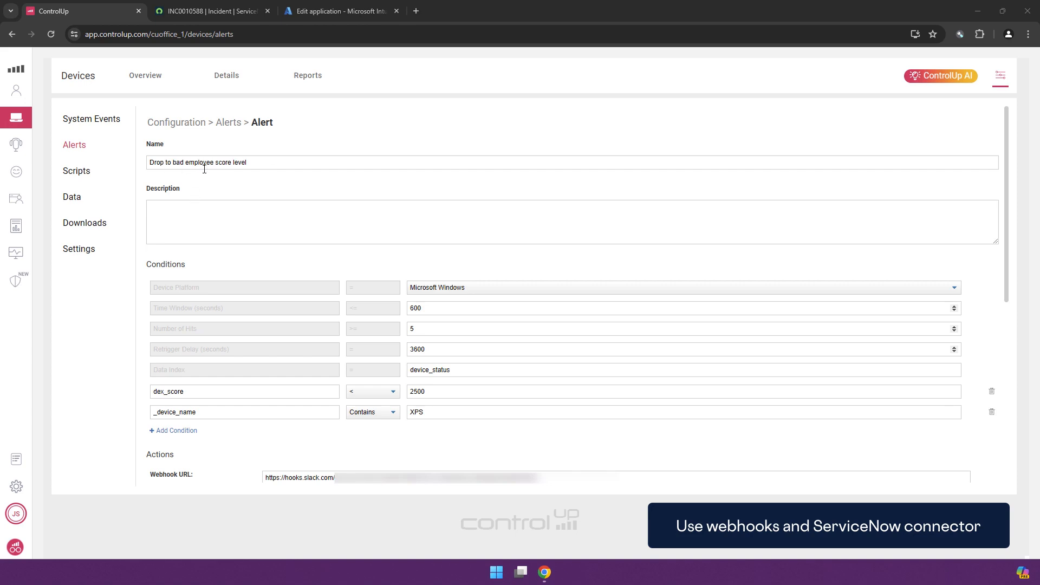
mouse_move(348, 290)
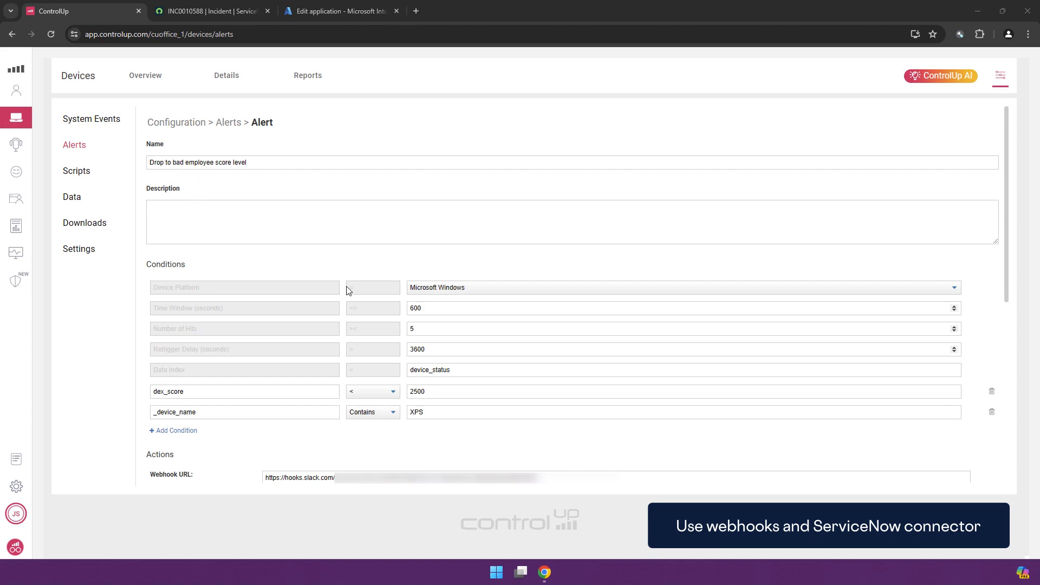
mouse_move(456, 295)
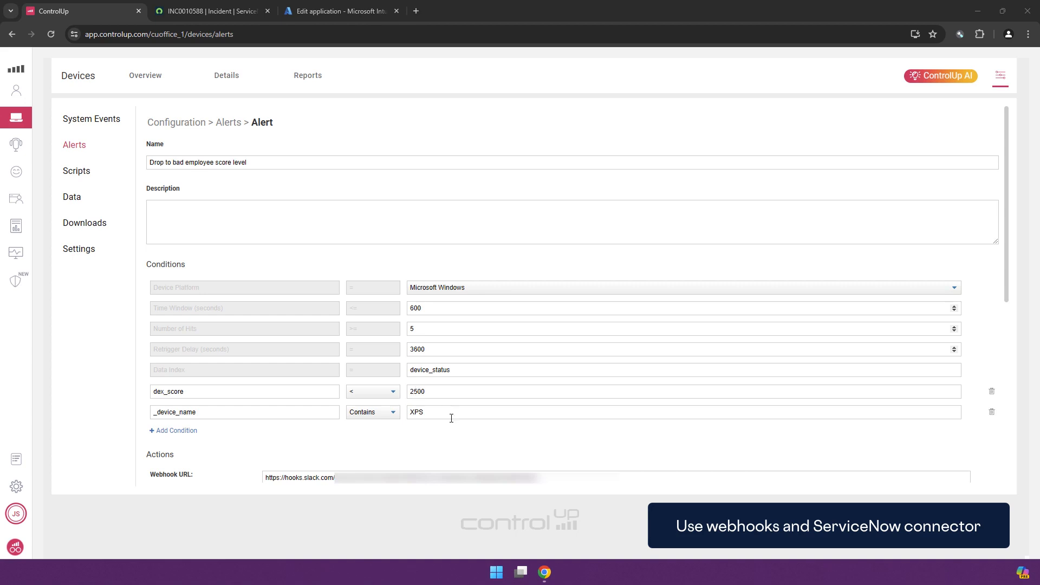
mouse_move(434, 413)
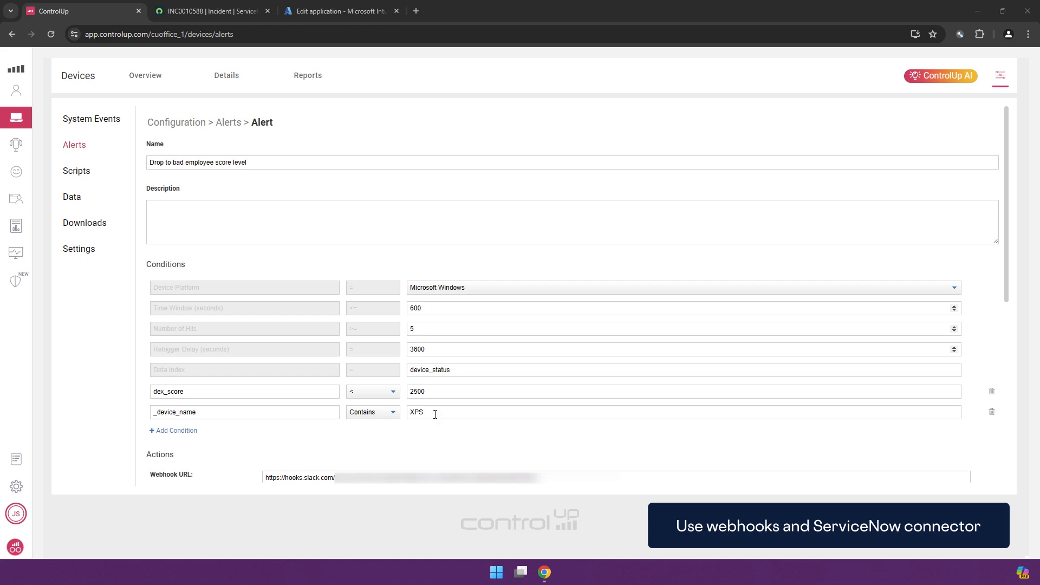
- Read the ControlUp Employee Experience Score alert posted in Slack's #it-support channel
scroll("down", 3)
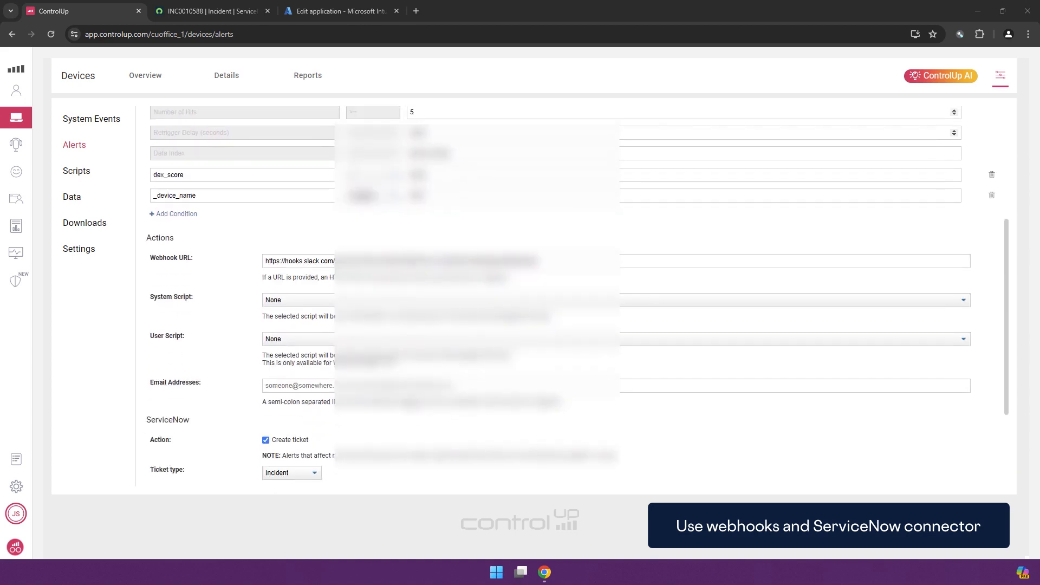
scroll("down", 3)
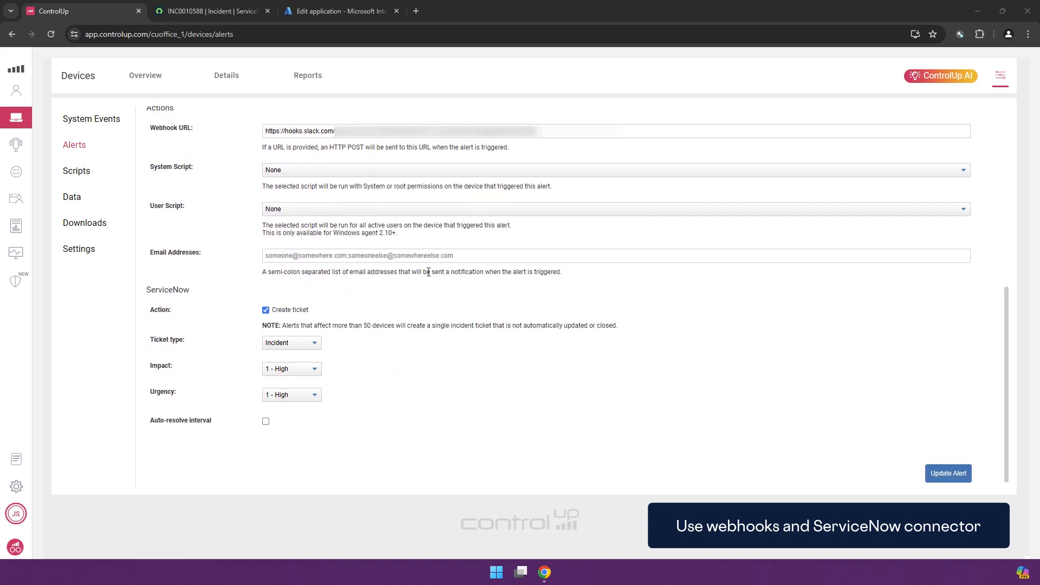
scroll("up", 3)
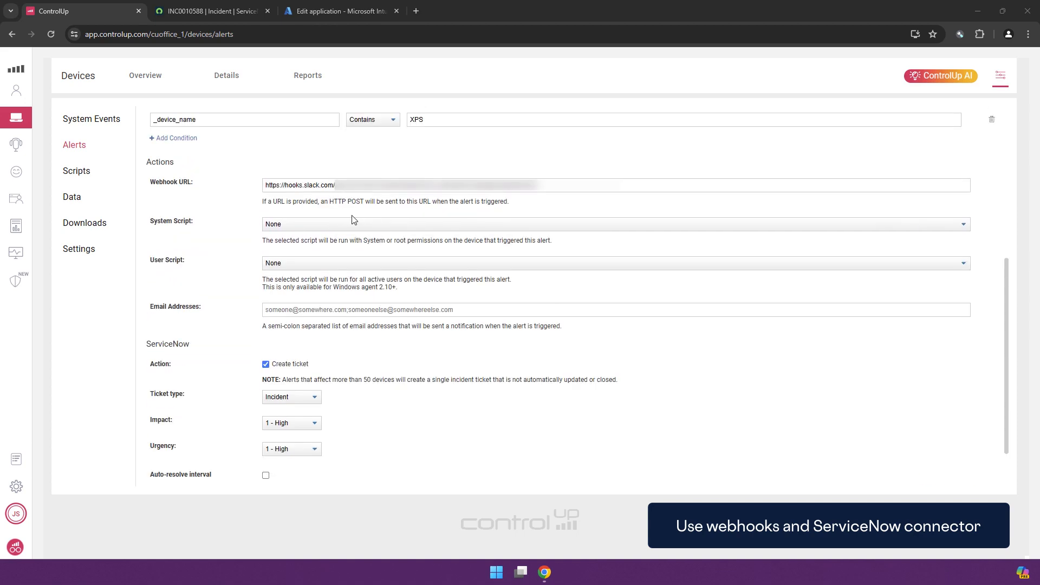
mouse_move(283, 362)
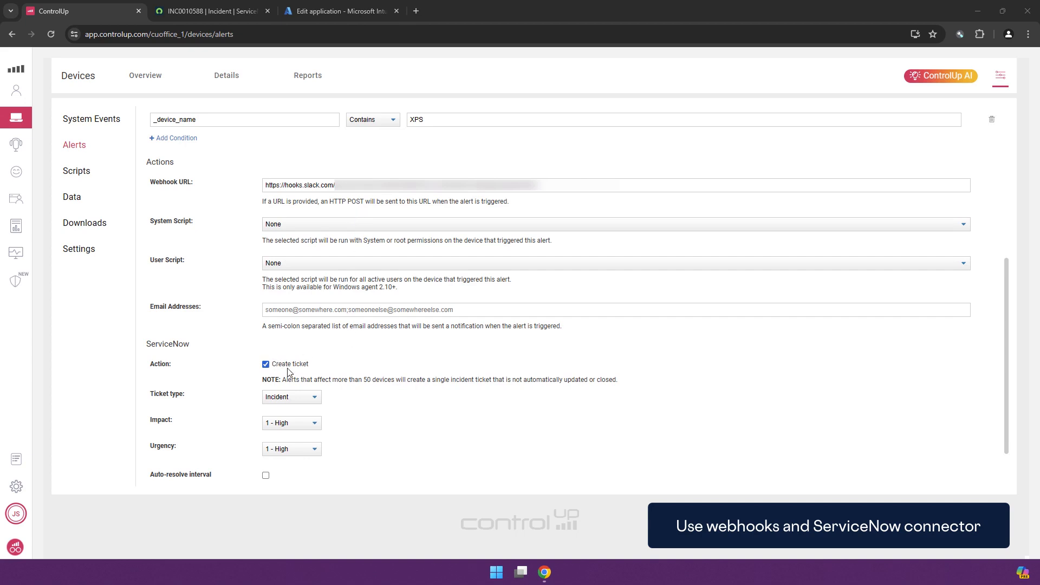
mouse_move(312, 412)
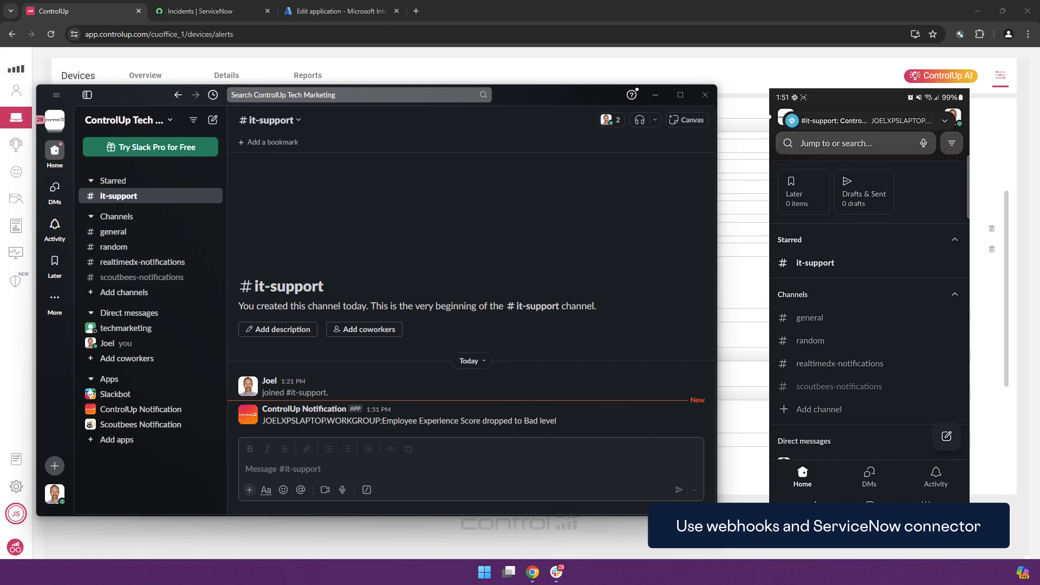
left_click(814, 262)
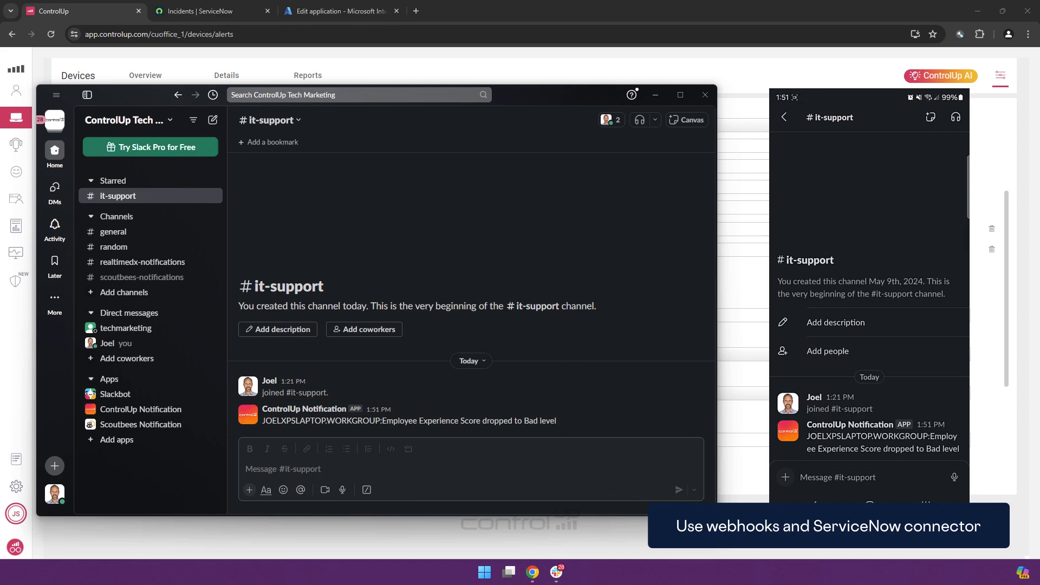
- Reload the ServiceNow incident list and view the new incident INC0010588
left_click(212, 11)
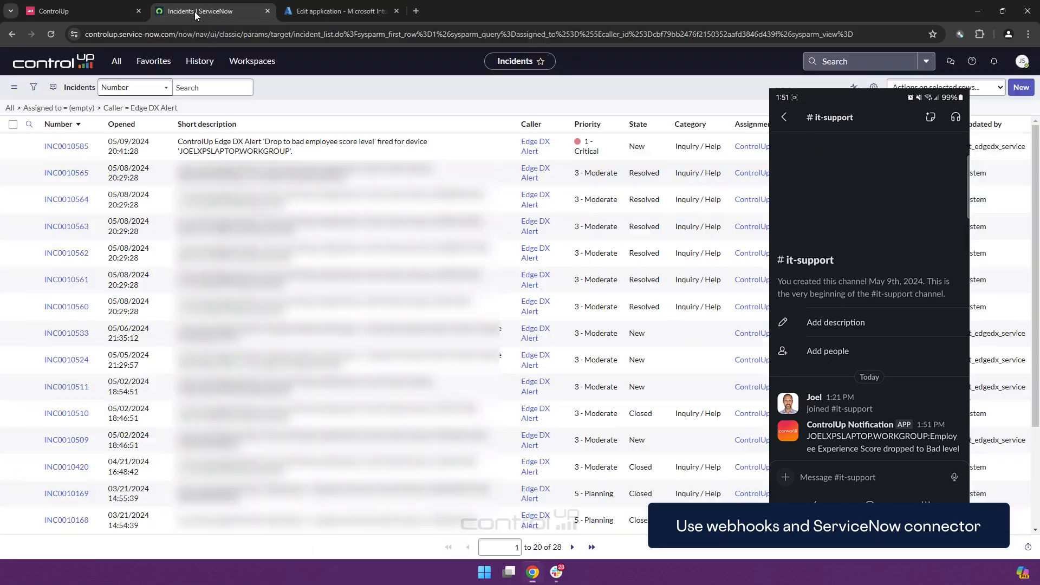
left_click(51, 34)
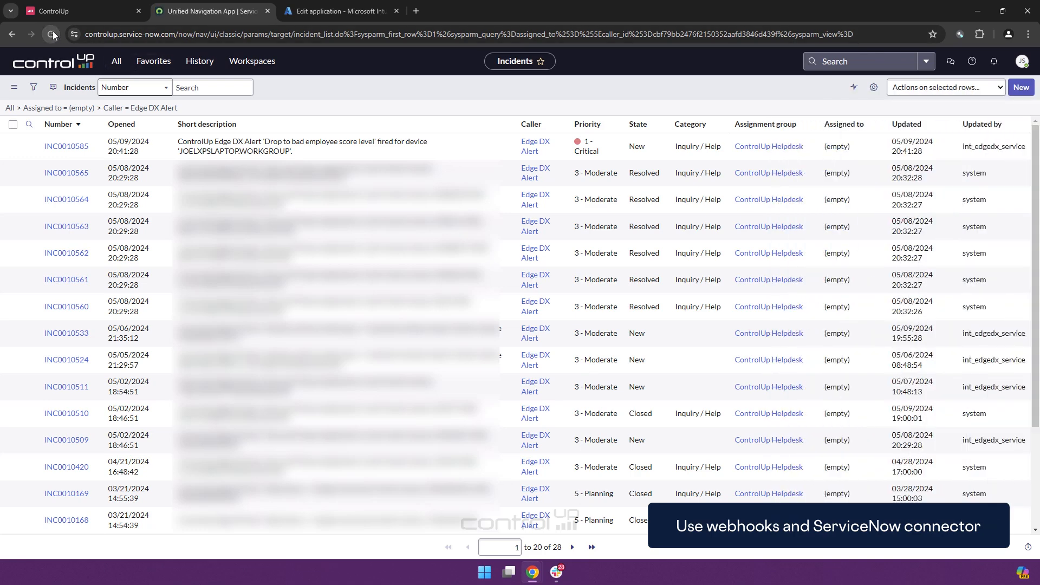
left_click(51, 33)
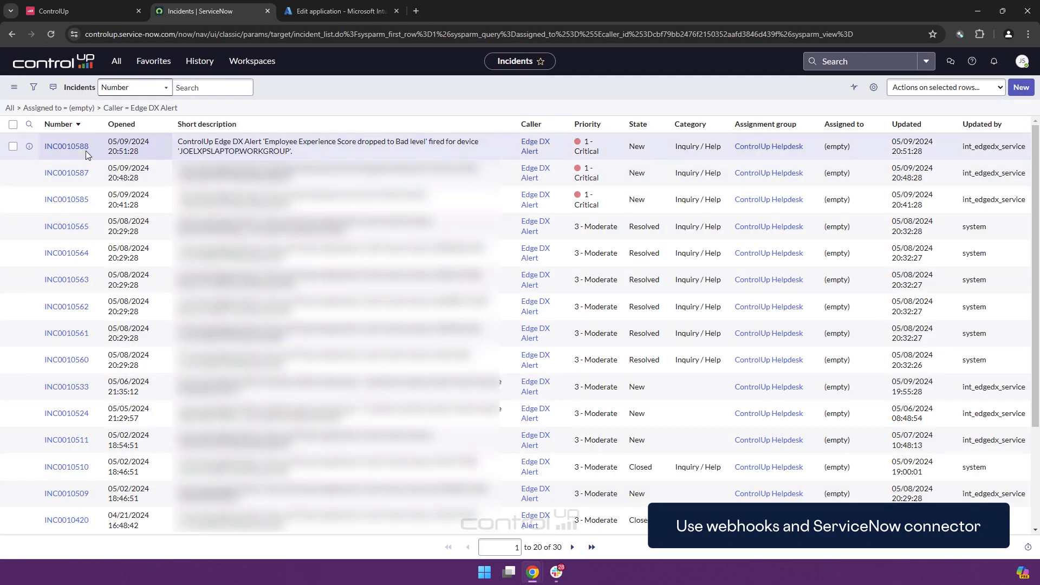
left_click(66, 146)
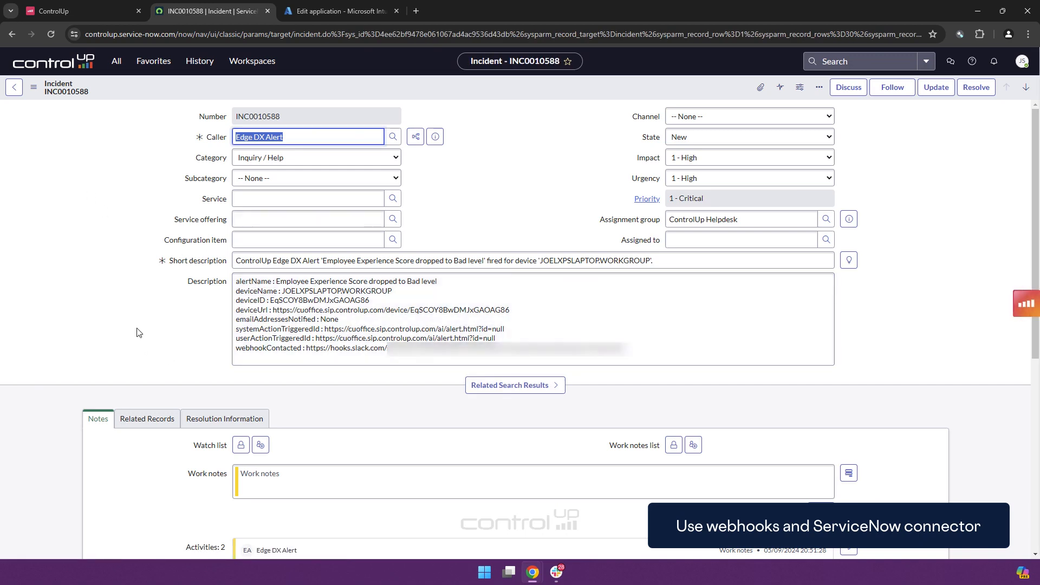
mouse_move(159, 338)
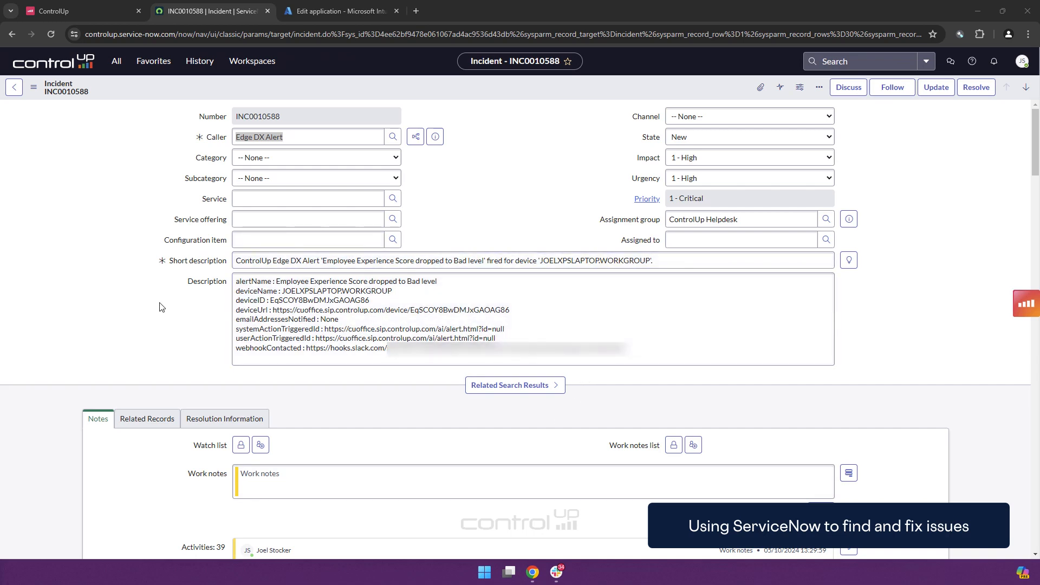
mouse_move(168, 298)
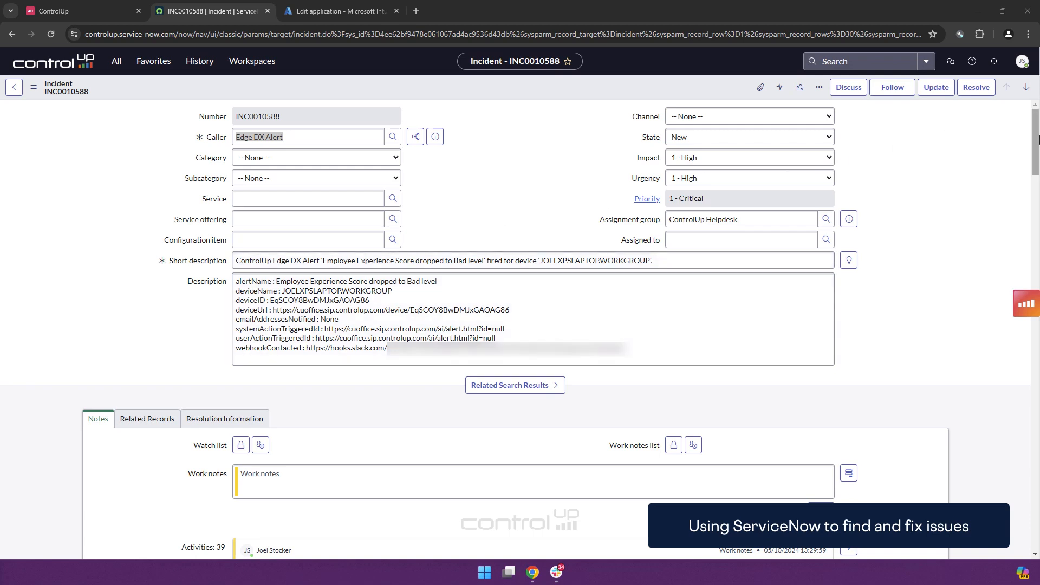
mouse_move(932, 275)
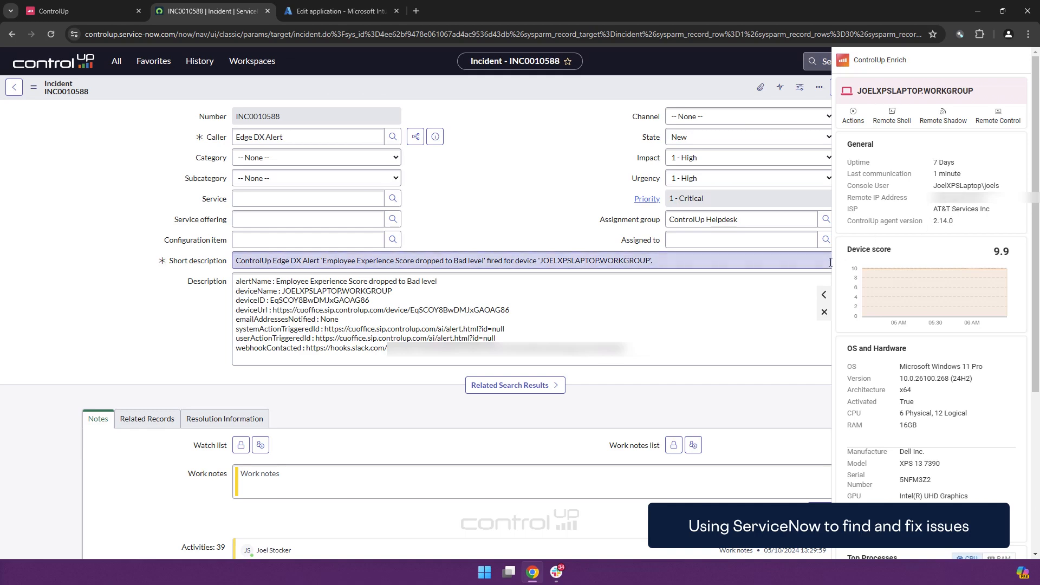
- Expand the JOELXPSLAPTOP device panel and review its Network, Disks and Application Crashes details
left_click(823, 295)
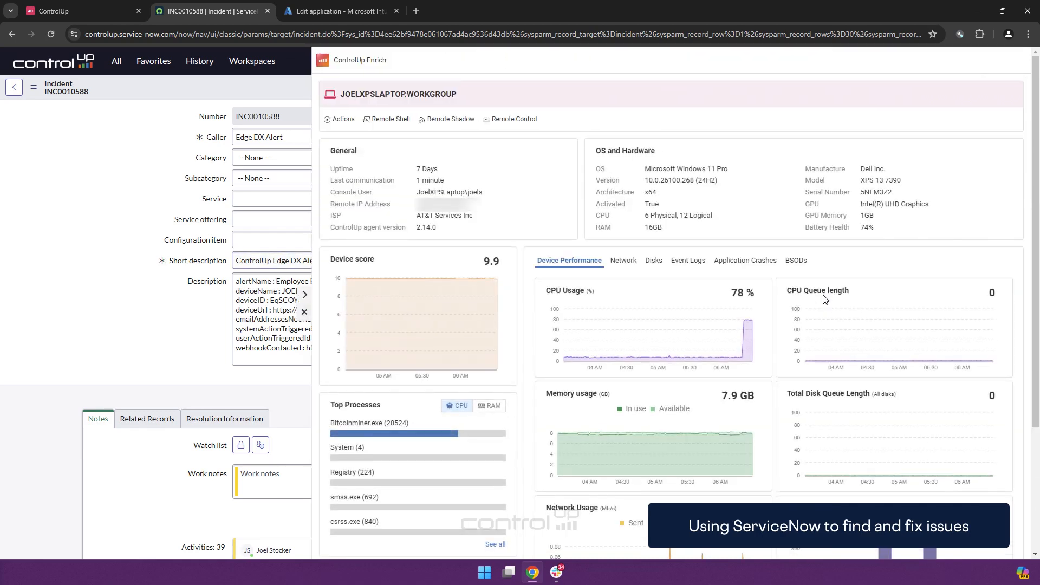
mouse_move(772, 244)
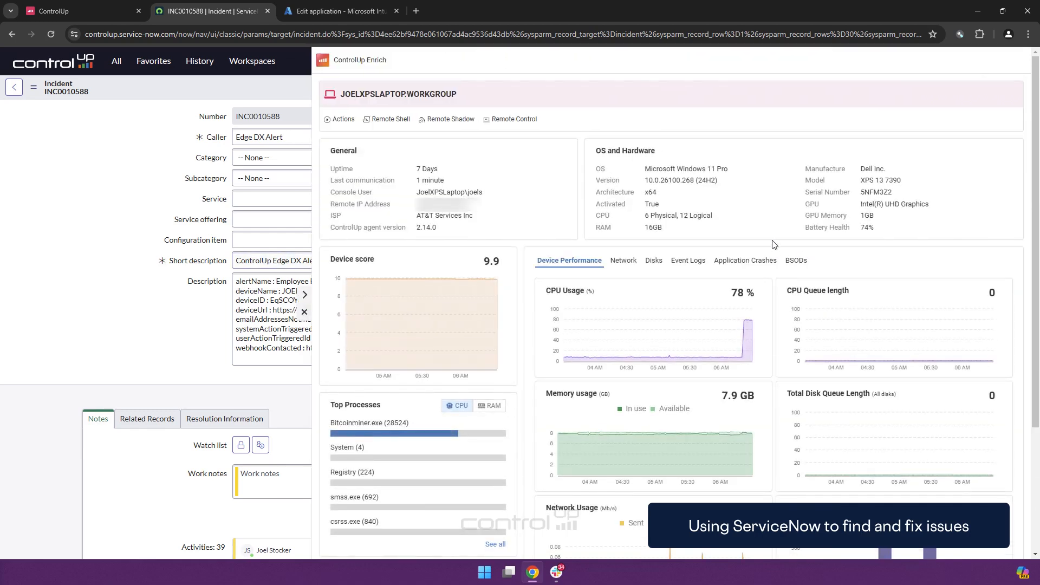
left_click(622, 260)
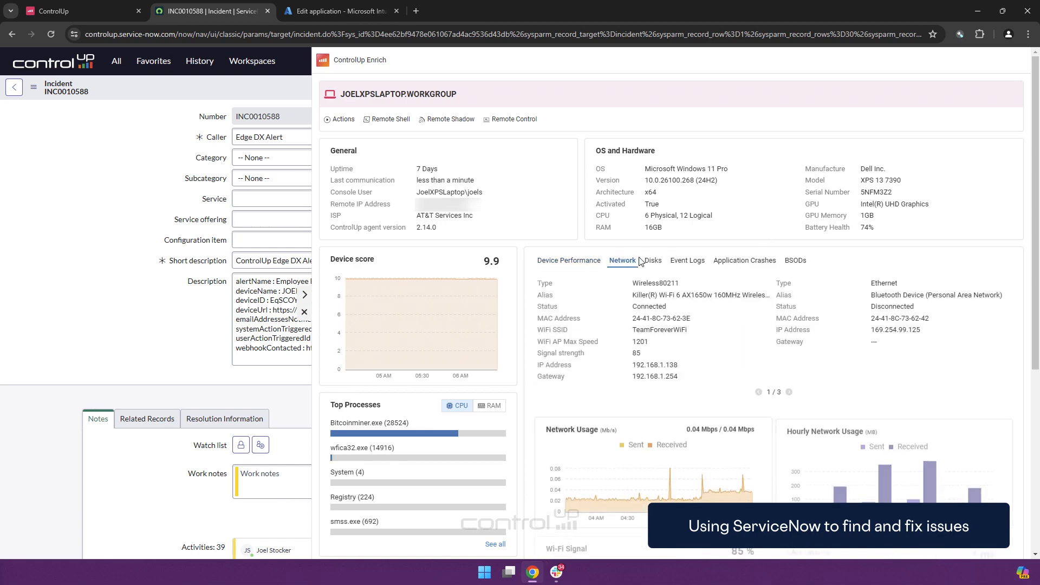
left_click(652, 260)
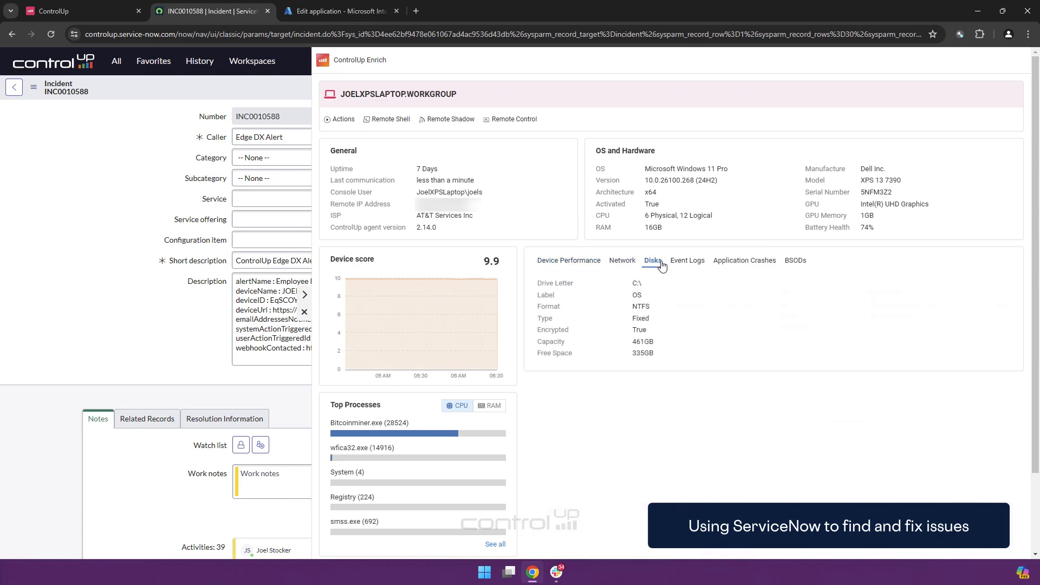
left_click(743, 260)
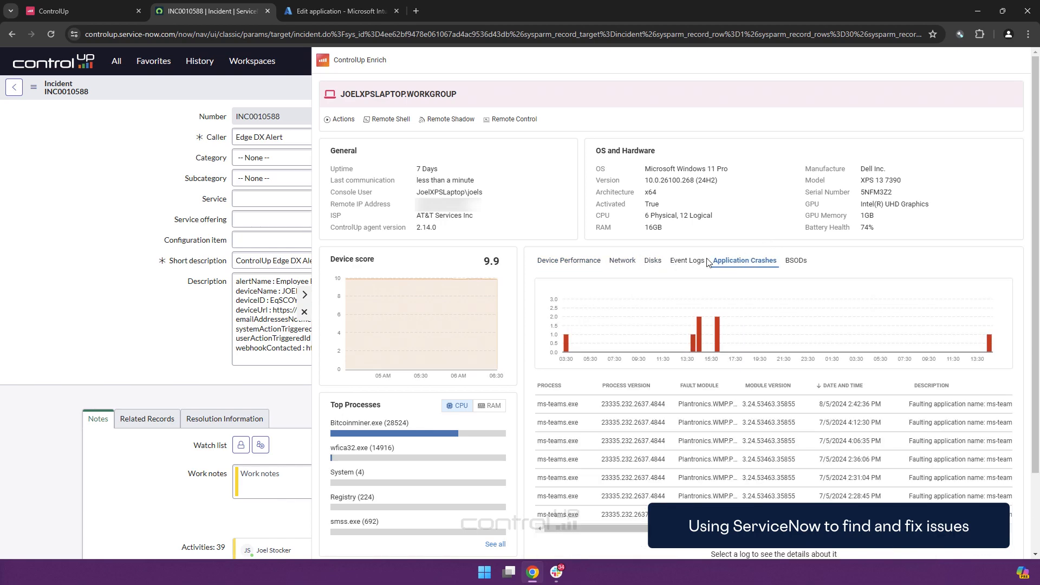
- Review the Event Logs, then return to device performance showing the score and Top Processes
left_click(687, 260)
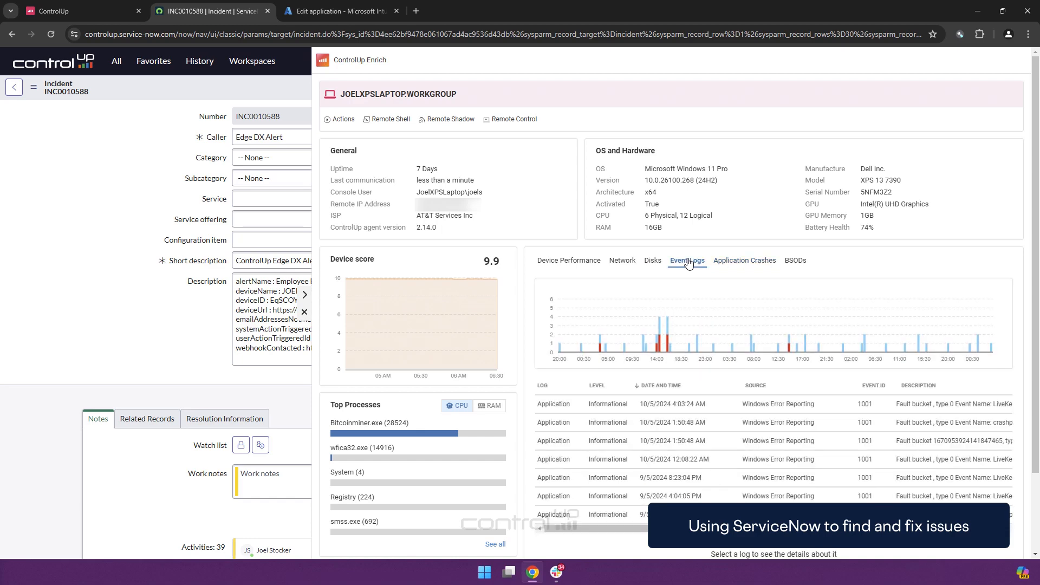
left_click(569, 260)
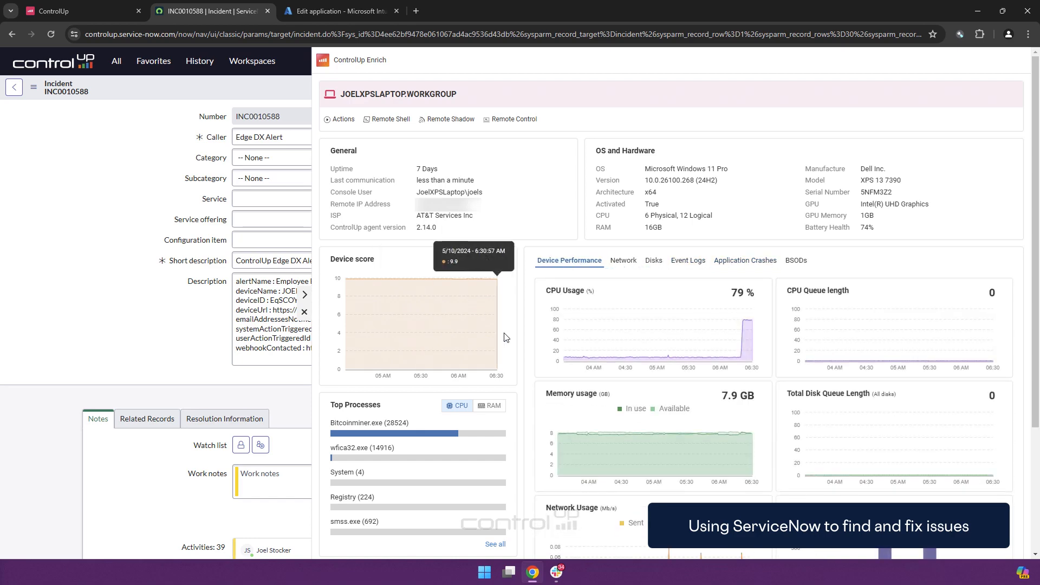
scroll("down", 3)
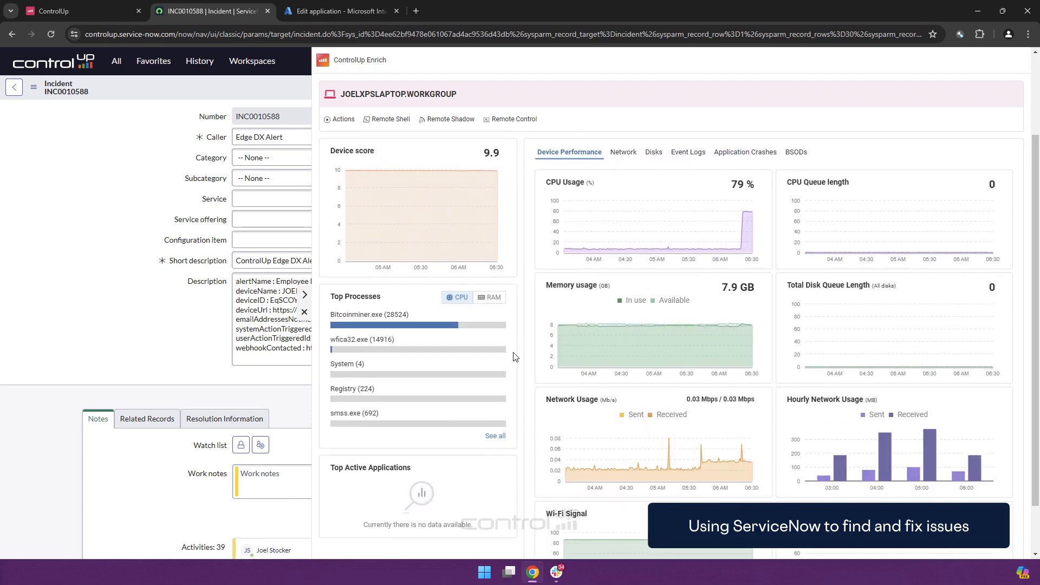
mouse_move(407, 324)
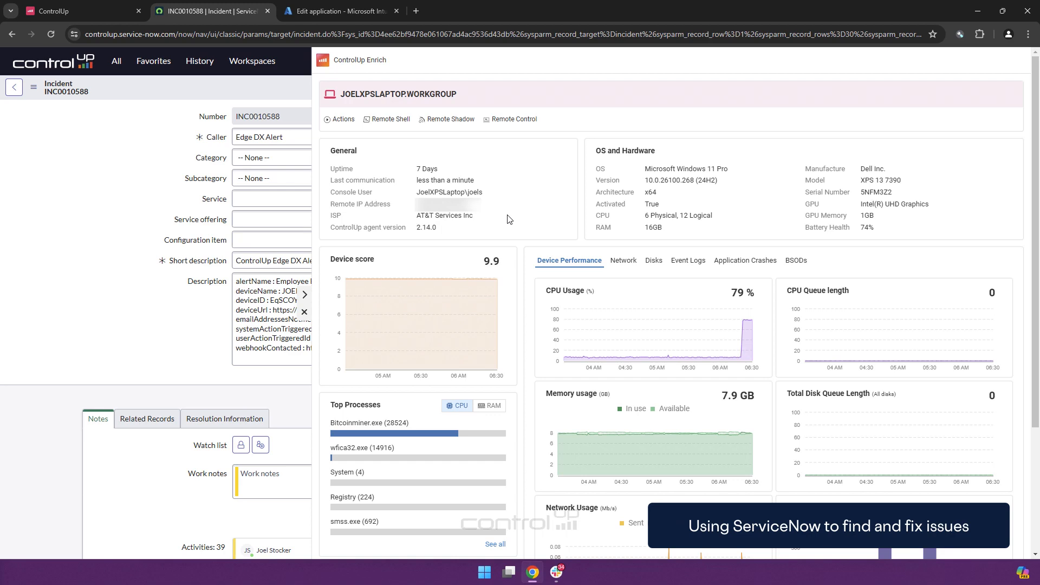
mouse_move(420, 424)
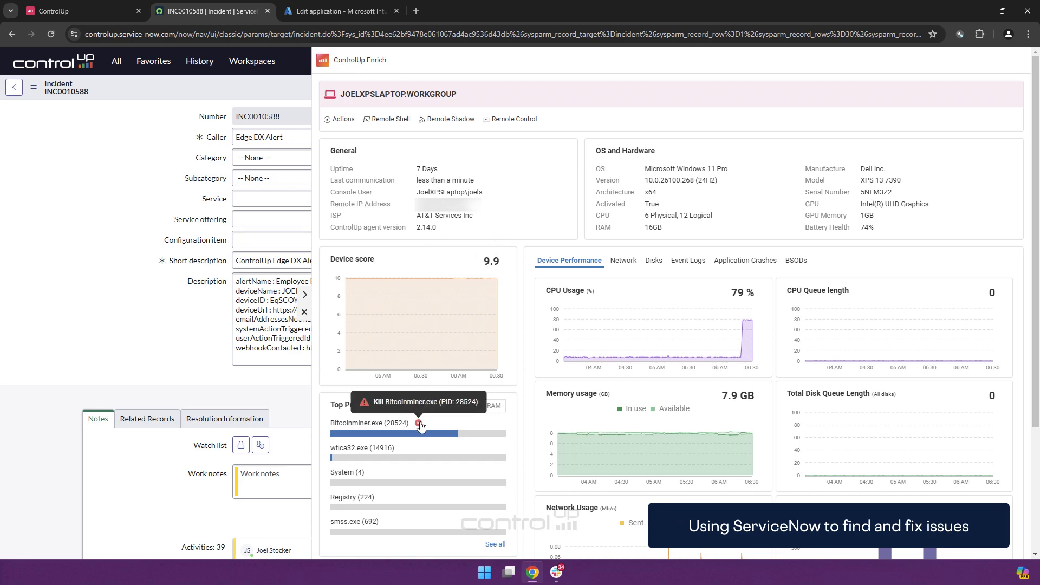
mouse_move(498, 187)
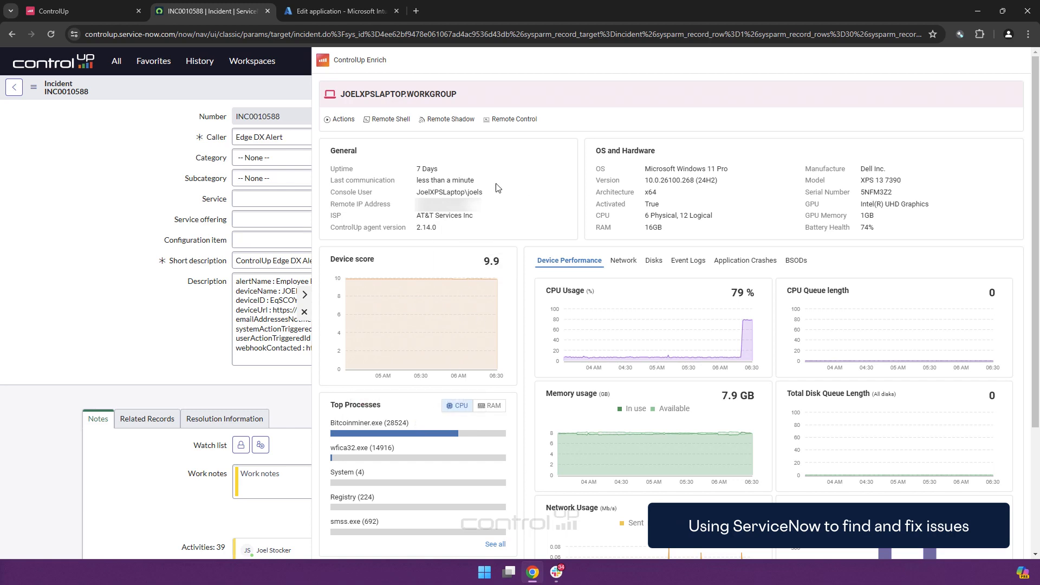
left_click(343, 119)
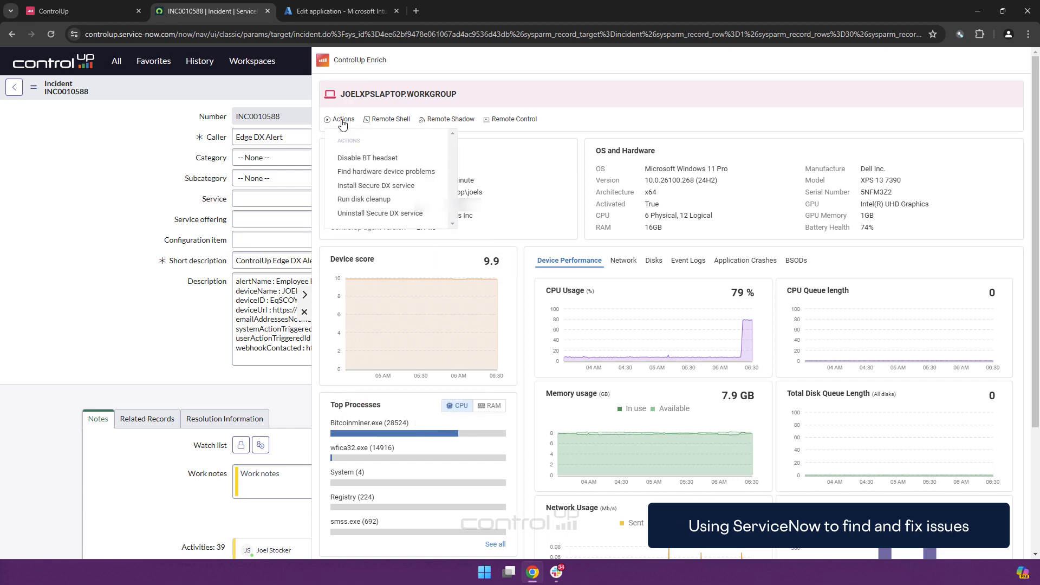
mouse_move(365, 193)
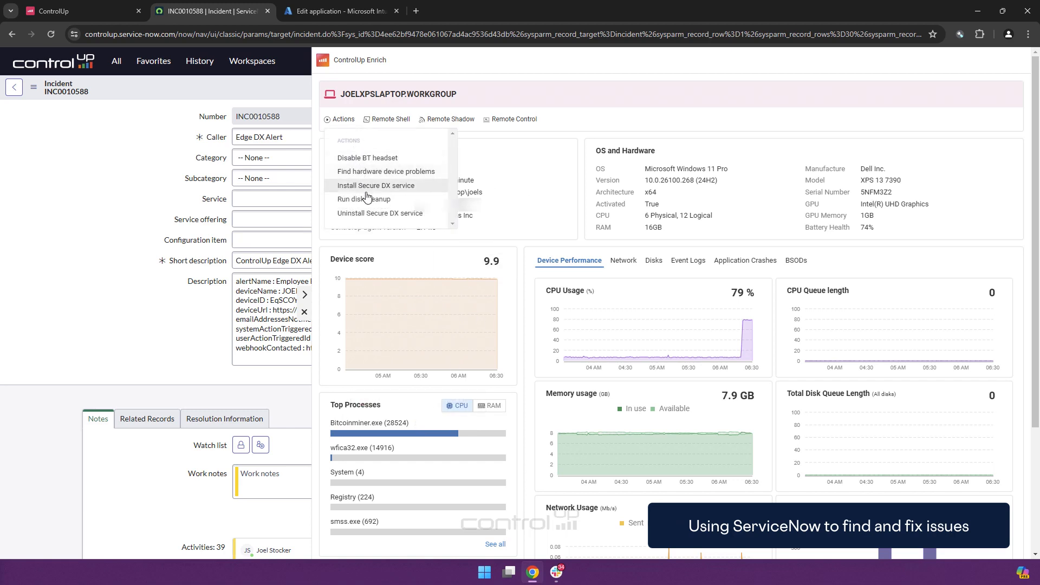
mouse_move(438, 214)
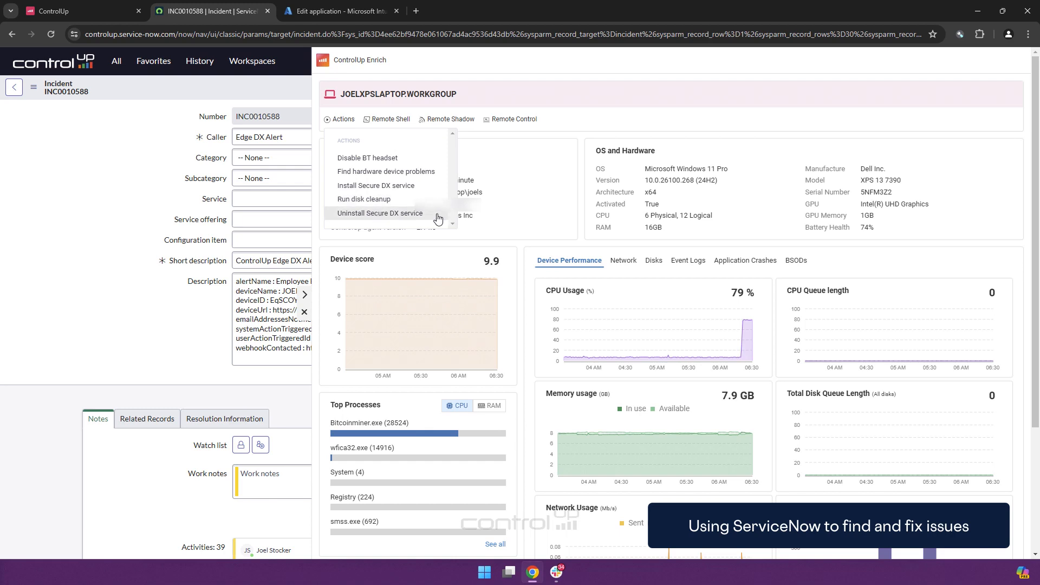
mouse_move(440, 173)
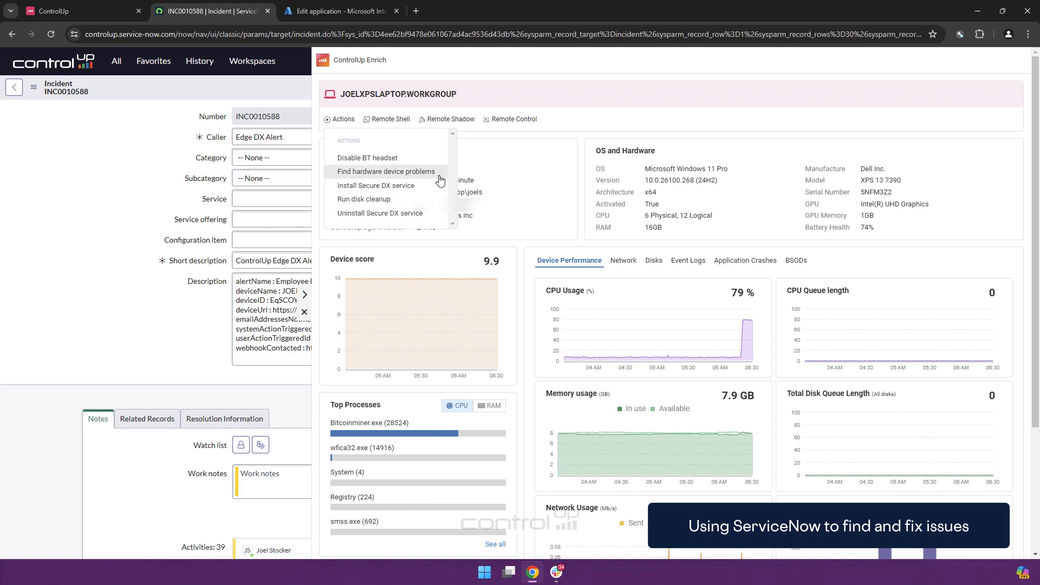
mouse_move(442, 177)
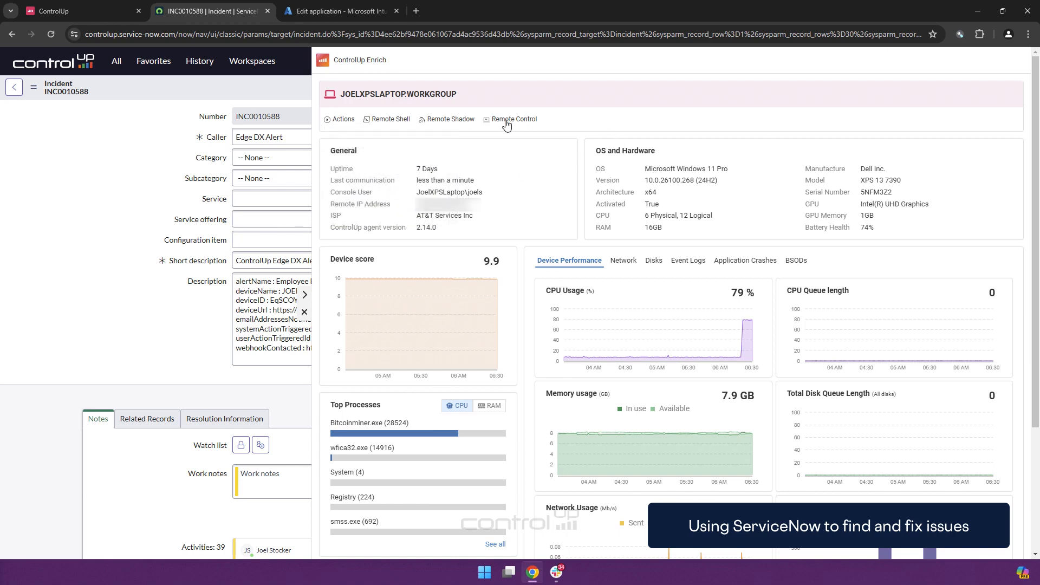
mouse_move(411, 424)
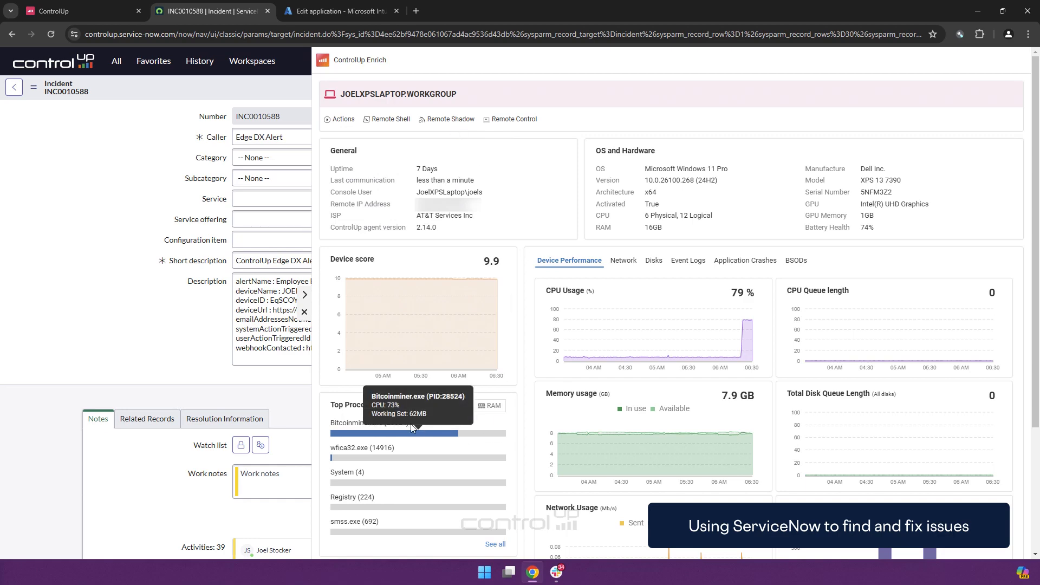
mouse_move(418, 425)
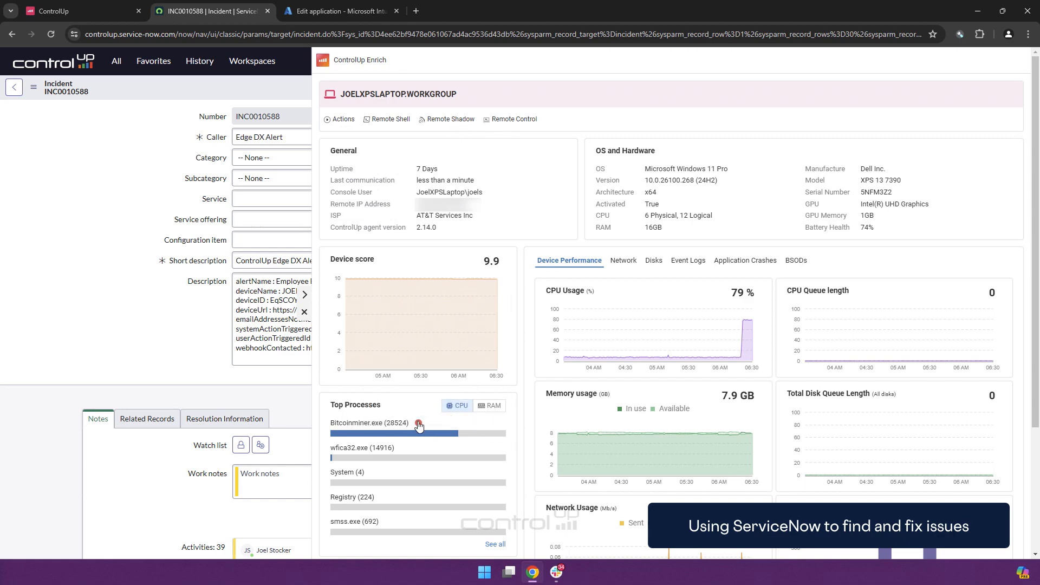
- Kill the Bitcoinminer.exe process (PID 28524) from Top Processes so CPU usage drops
left_click(418, 424)
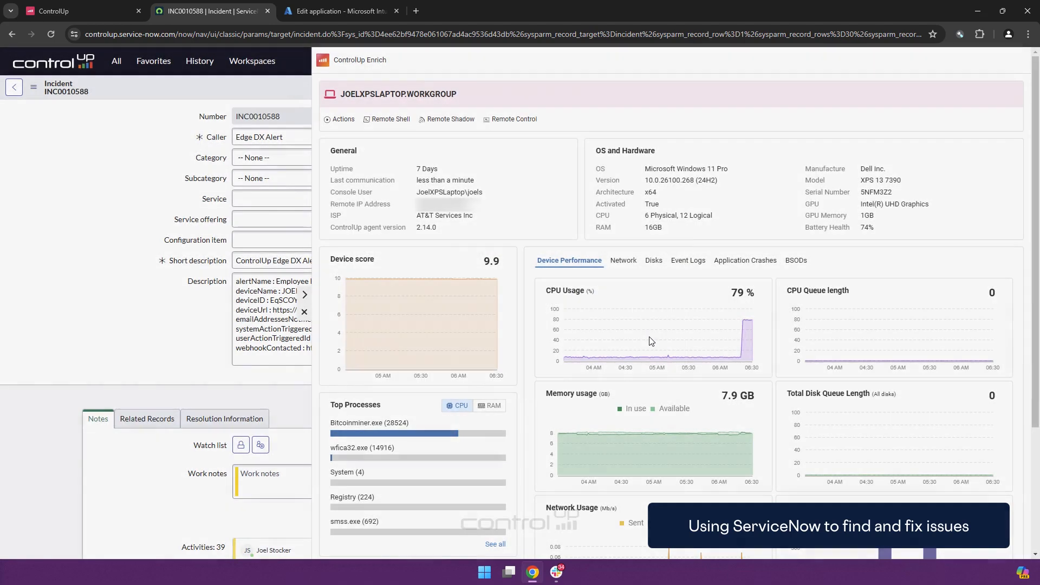
mouse_move(773, 282)
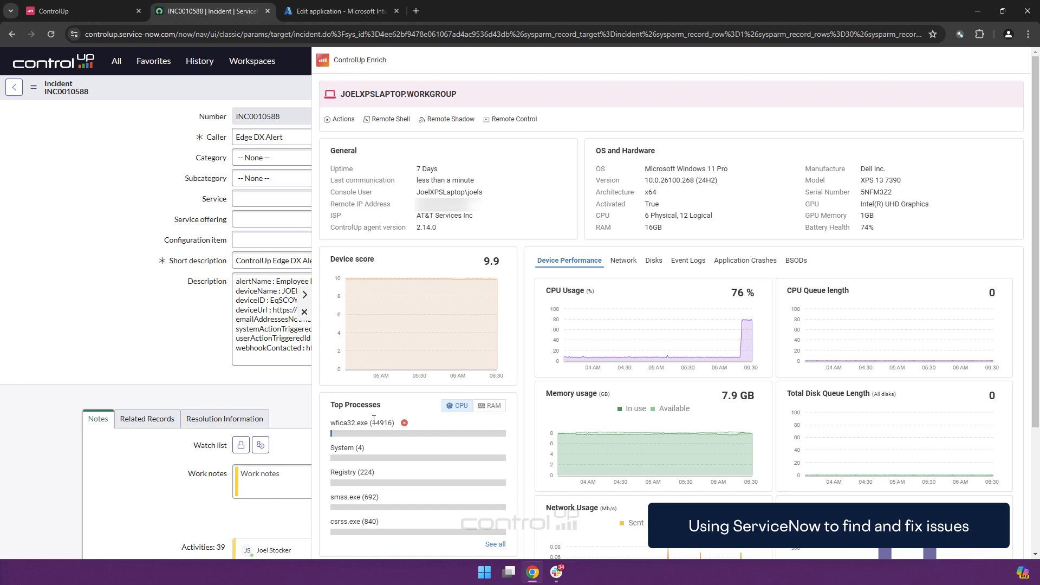
mouse_move(775, 312)
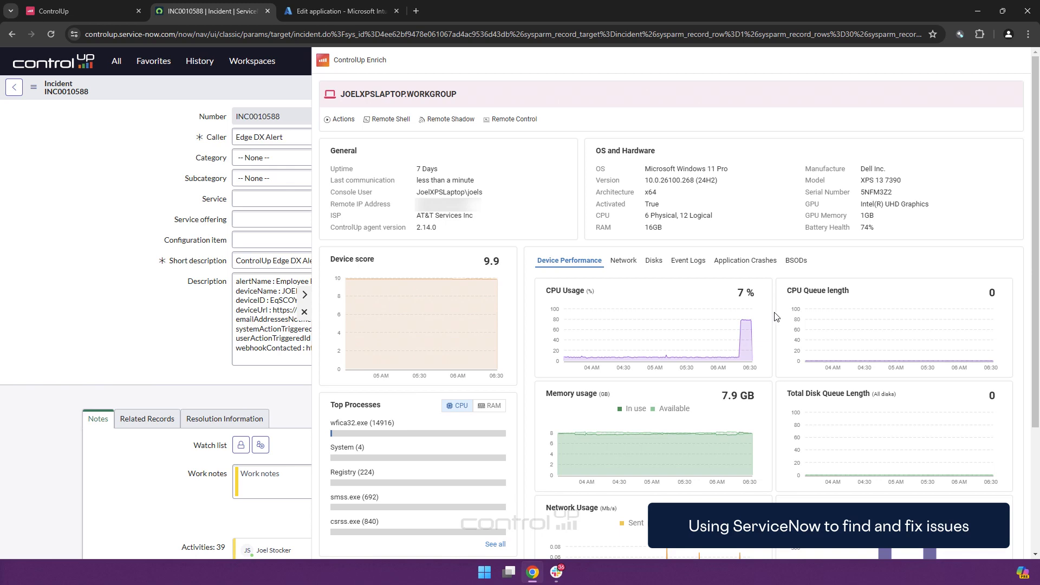
mouse_move(744, 292)
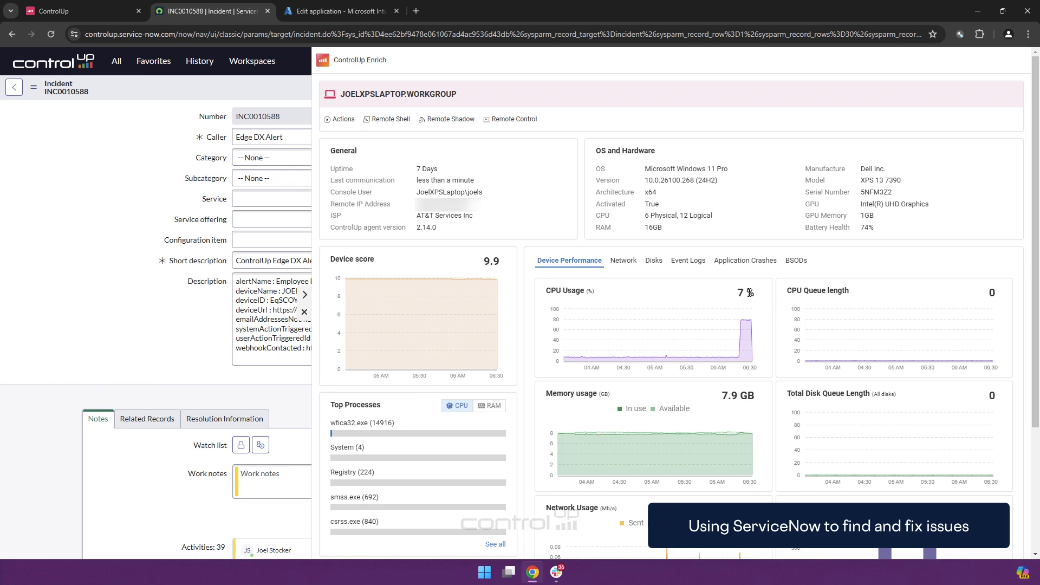
mouse_move(778, 298)
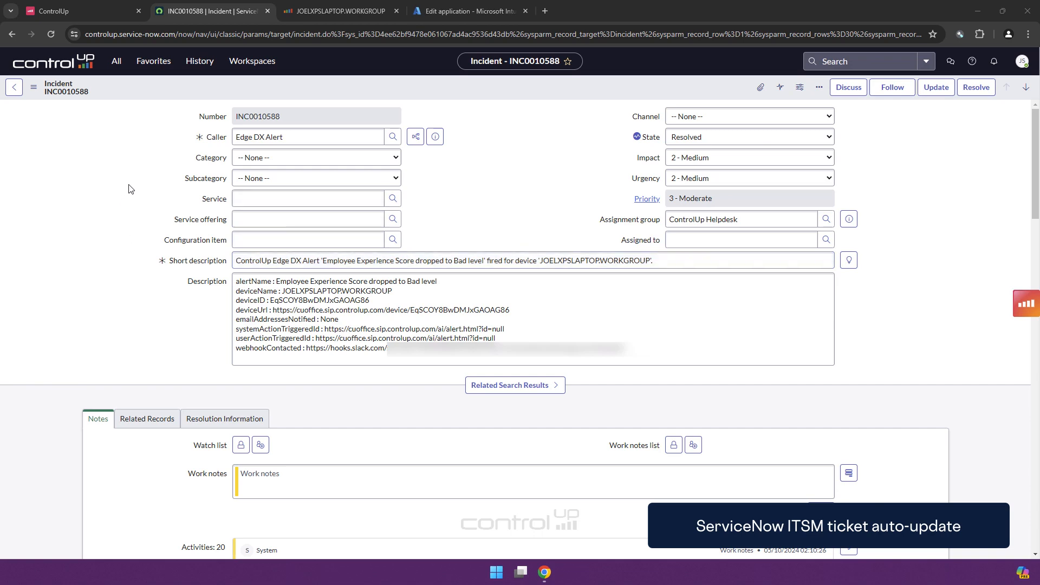
mouse_move(636, 137)
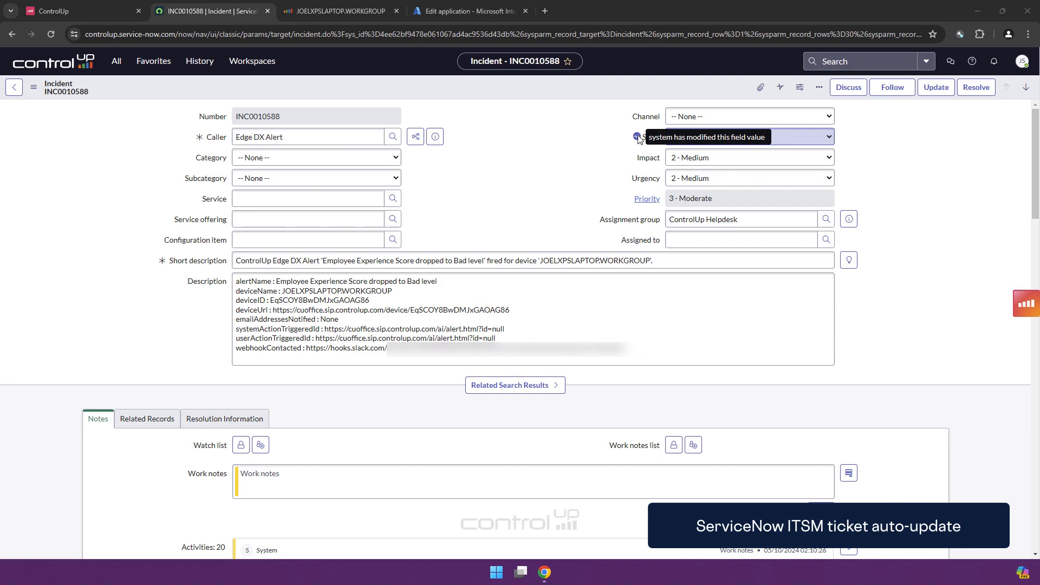
scroll("down", 3)
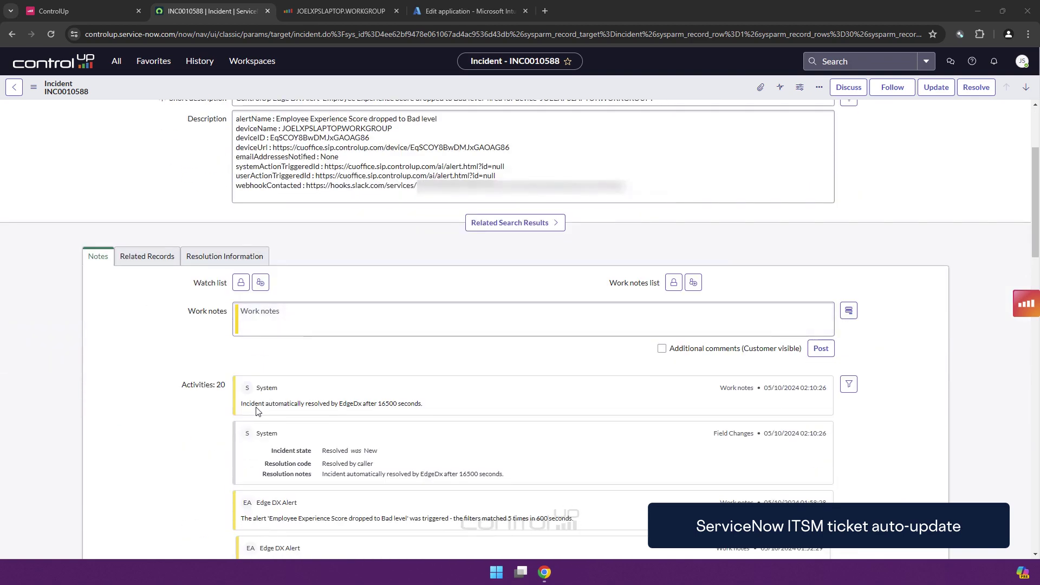
mouse_move(400, 484)
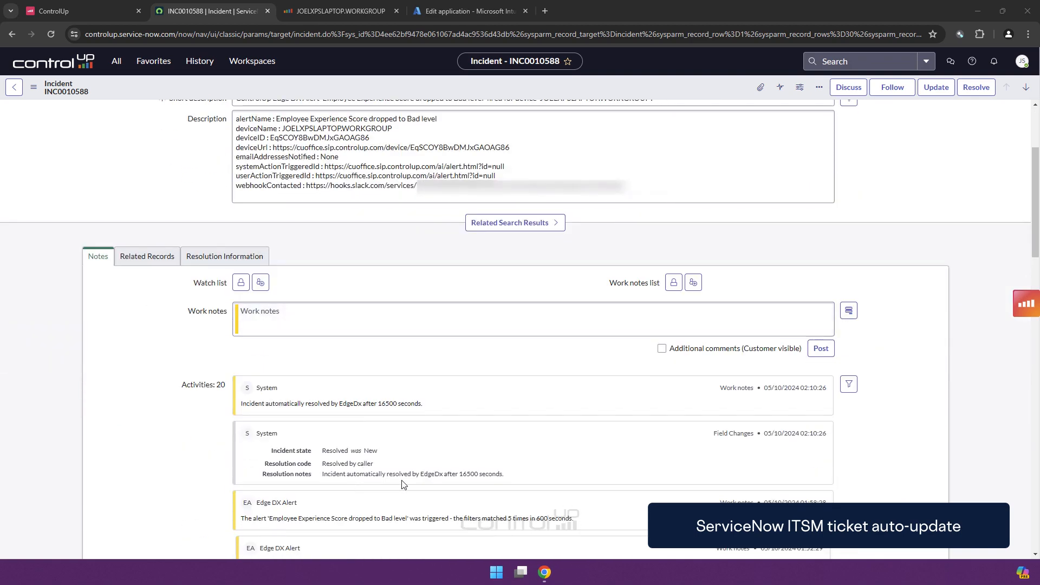
mouse_move(474, 486)
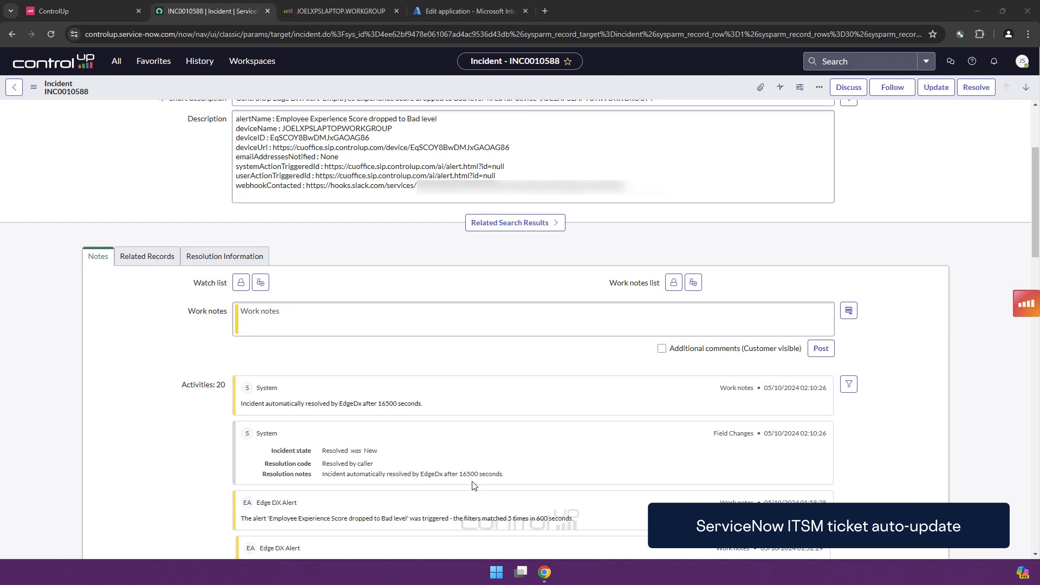
mouse_move(500, 483)
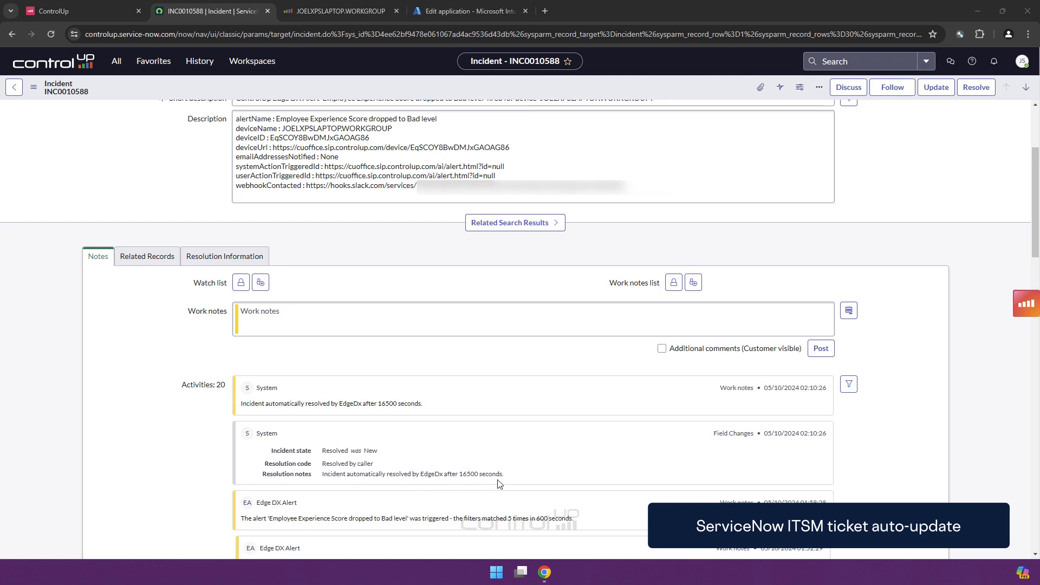
mouse_move(521, 479)
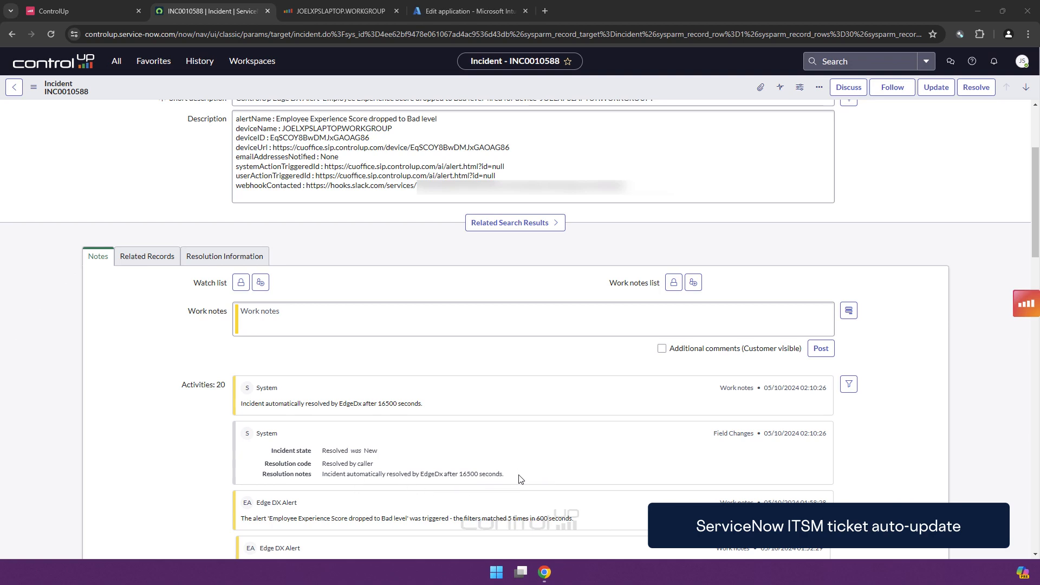
scroll("up", 3)
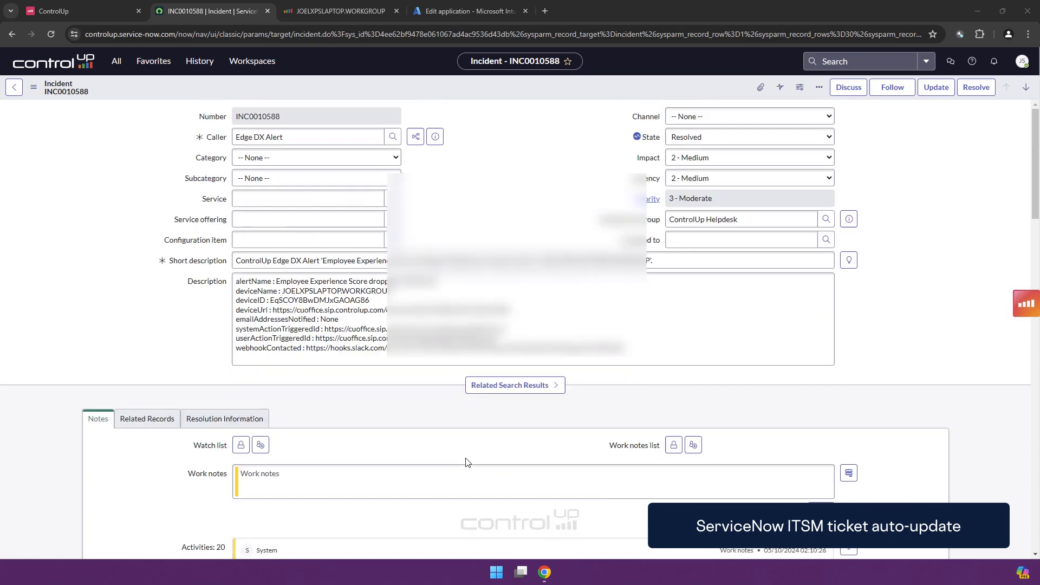